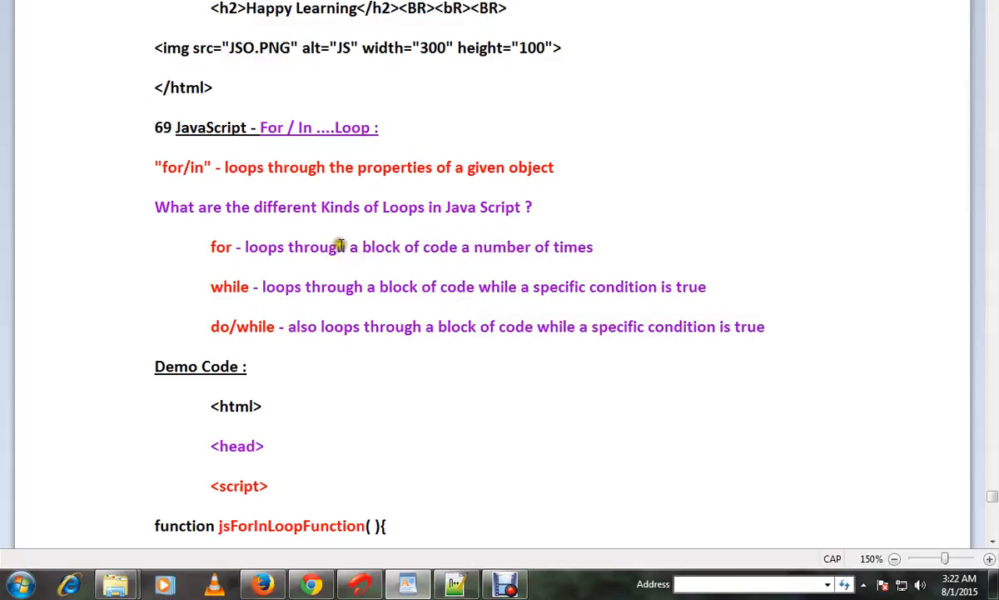
pyautogui.moveTo(345, 239)
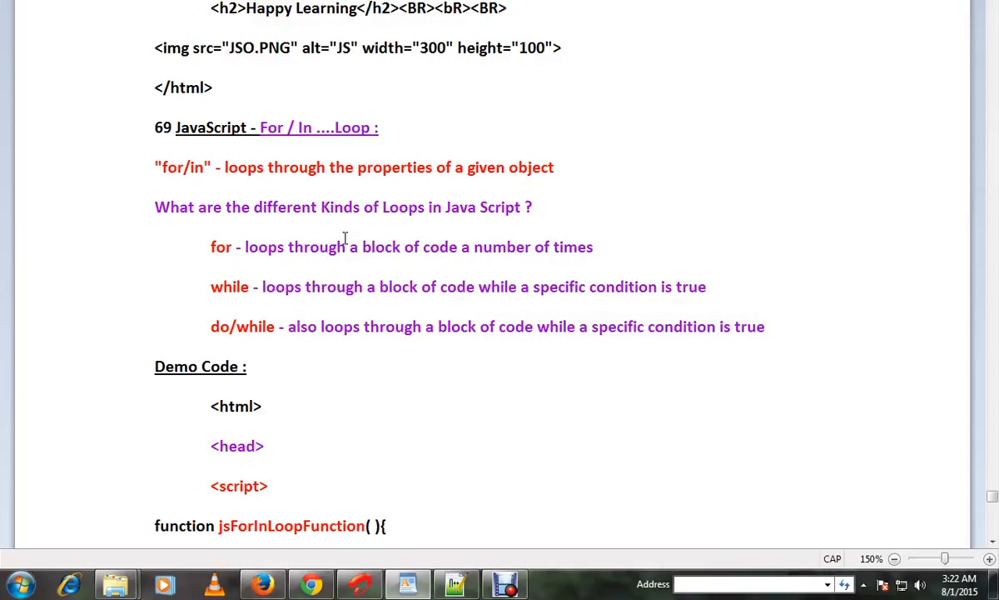
# Step: Select the skills property, loop variable y, employee object and commented firstname in the demo code
pyautogui.scroll(-3)
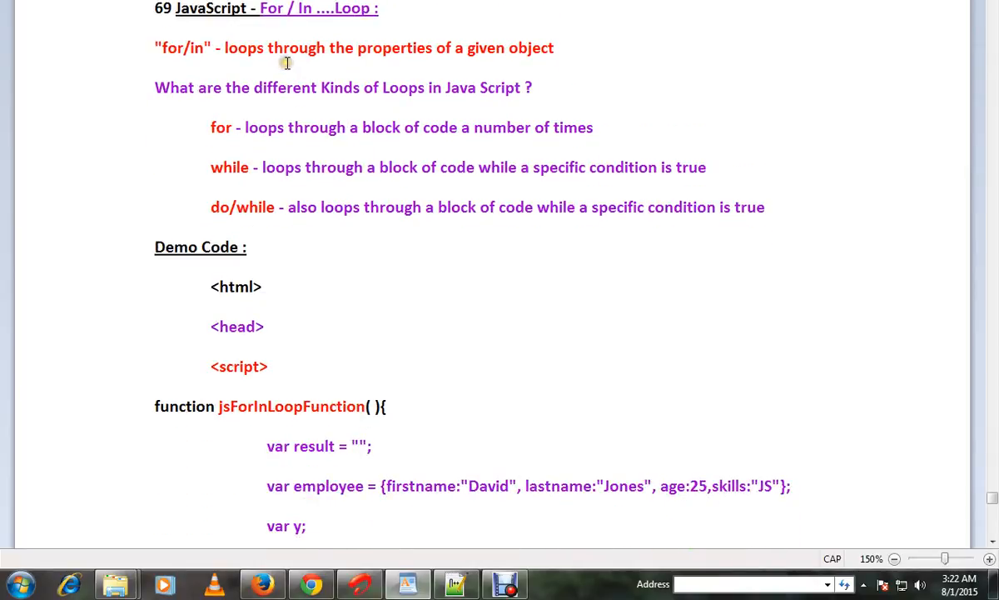
pyautogui.moveTo(313, 99)
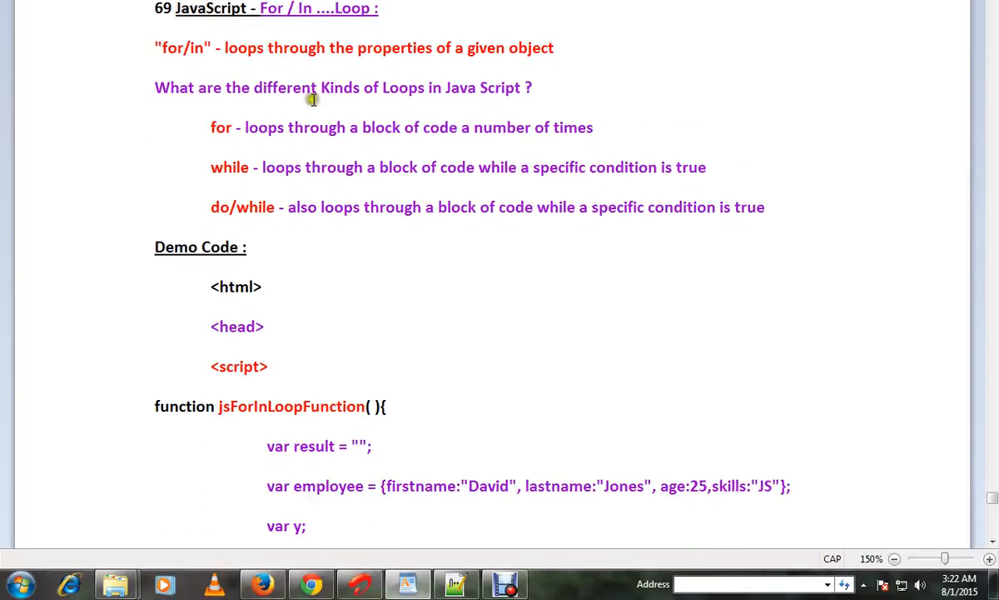
pyautogui.moveTo(319, 121)
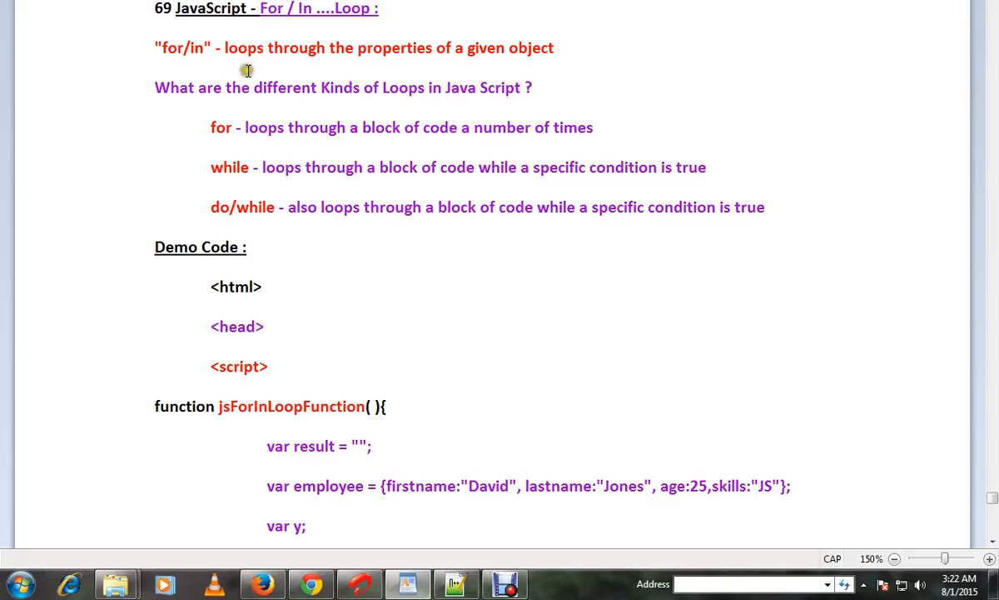
pyautogui.moveTo(285, 130)
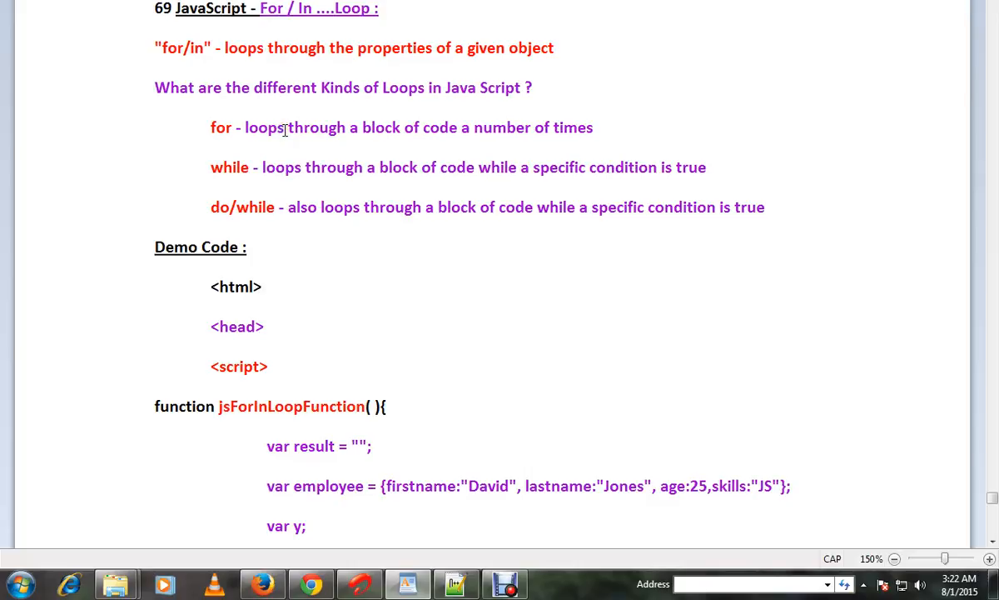
pyautogui.moveTo(317, 169)
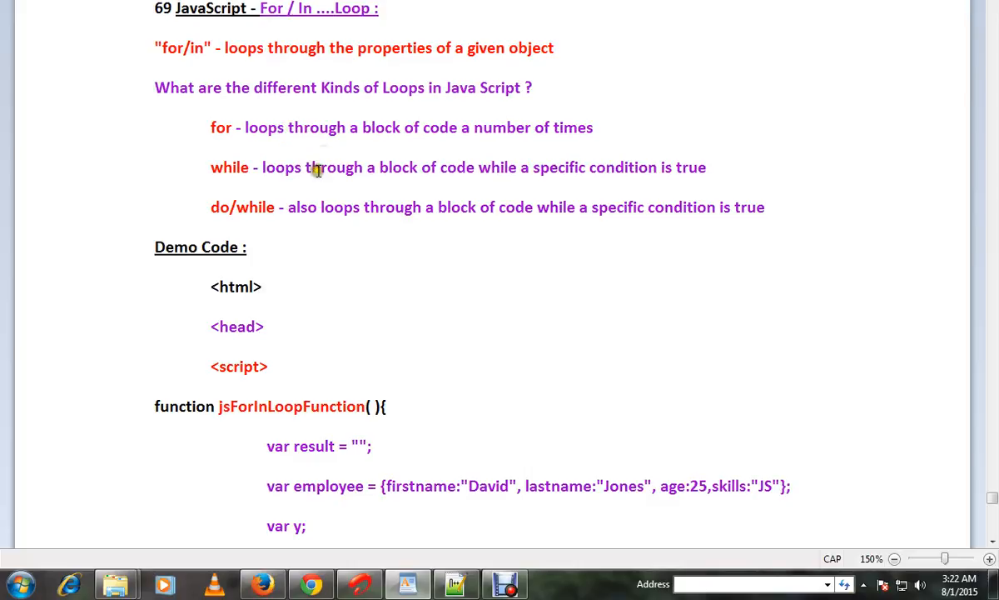
pyautogui.moveTo(239, 209)
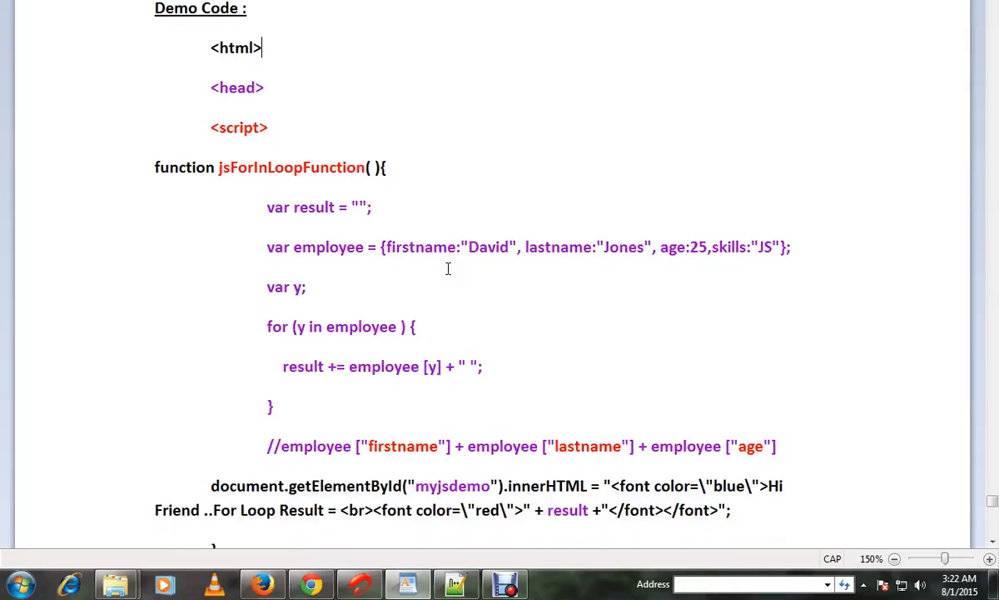
pyautogui.scroll(-3)
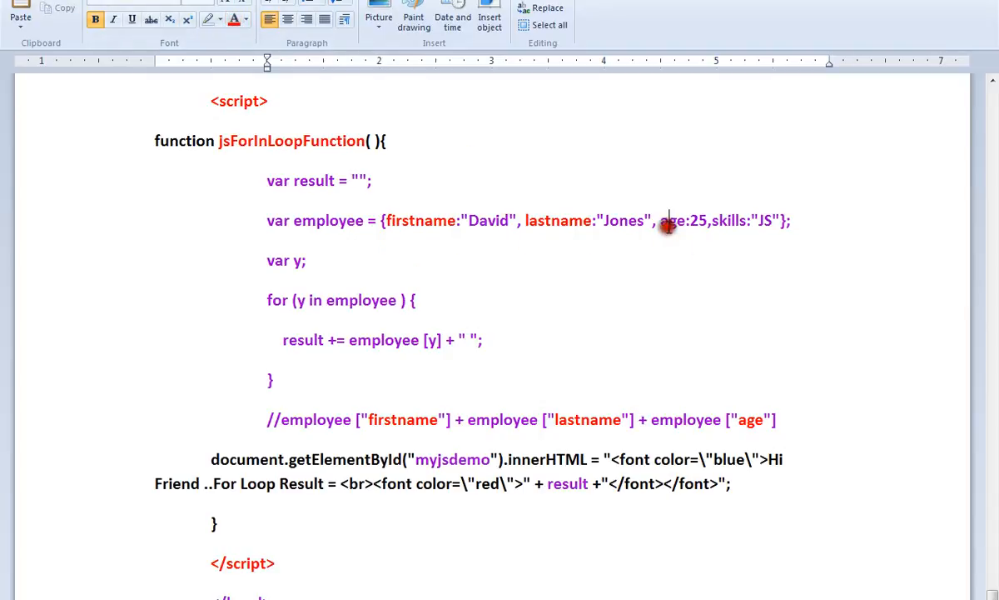
pyautogui.moveTo(730, 231)
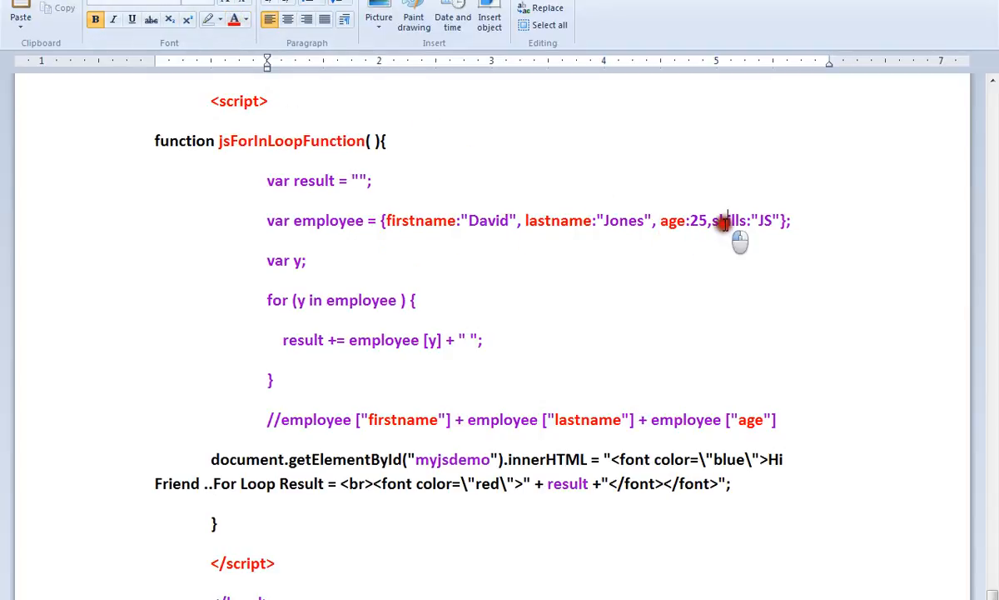
pyautogui.doubleClick(729, 220)
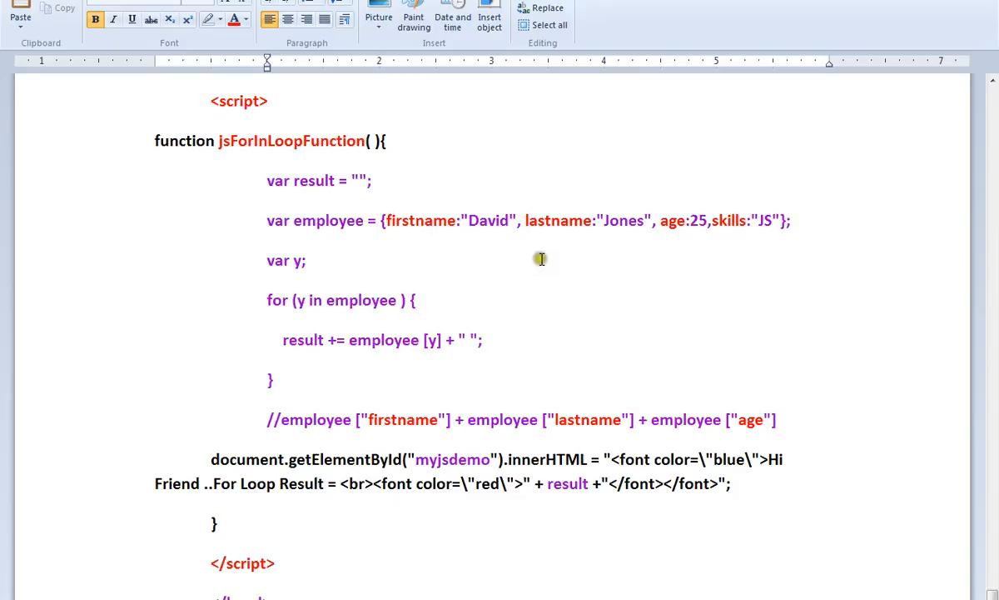
pyautogui.moveTo(648, 241)
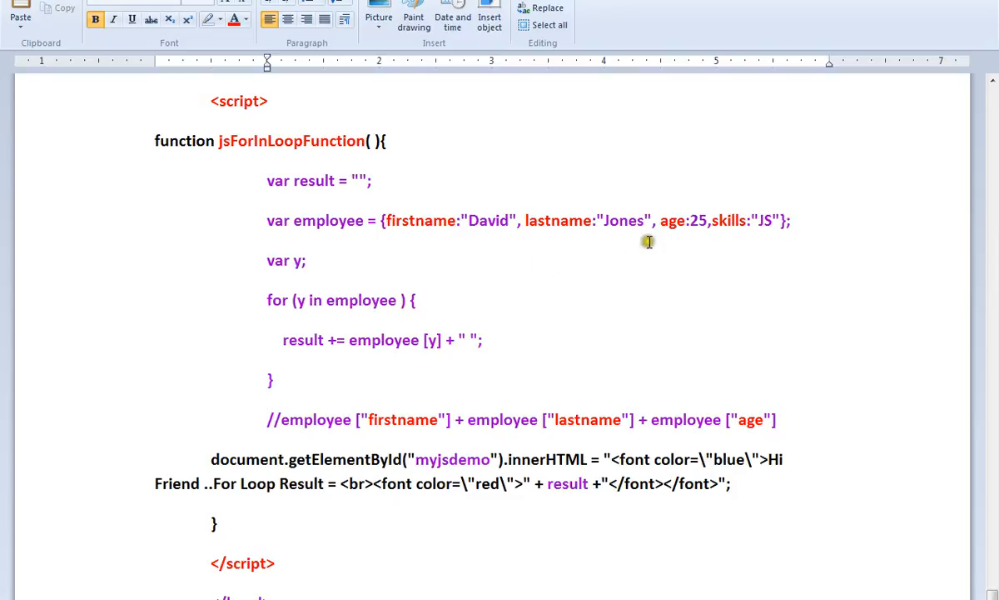
pyautogui.moveTo(282, 300)
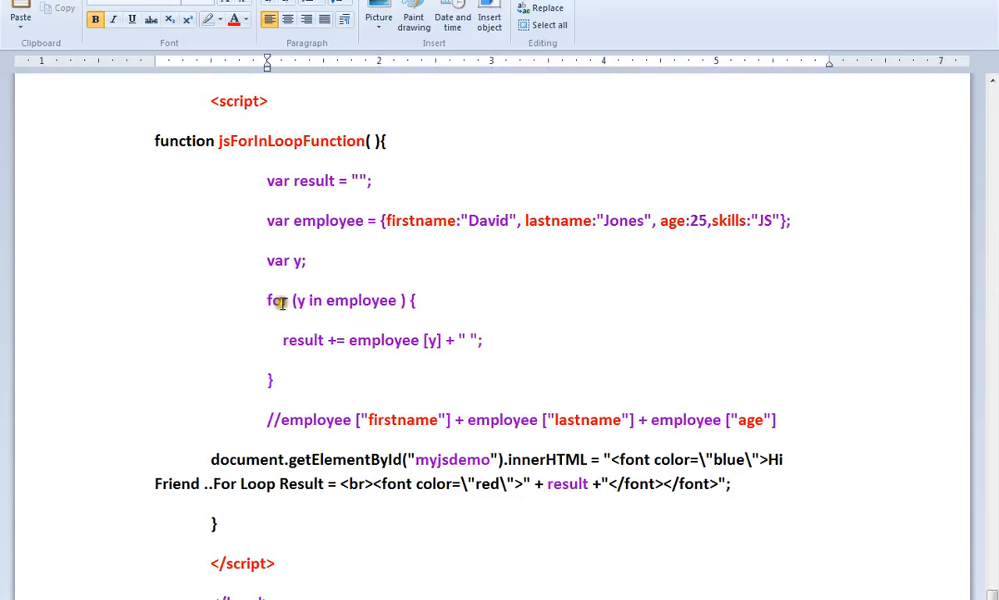
pyautogui.doubleClick(317, 300)
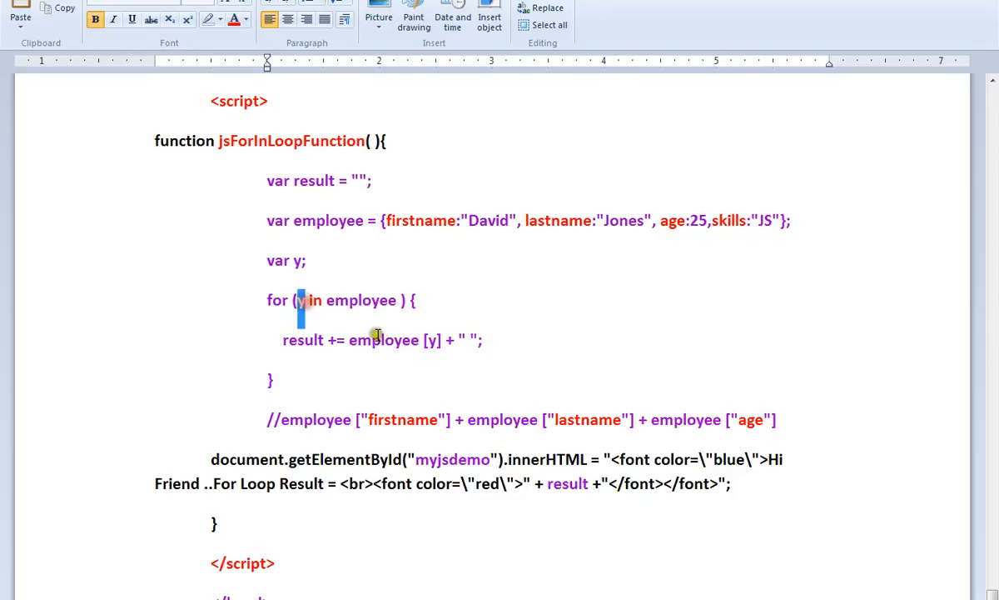
pyautogui.moveTo(374, 306)
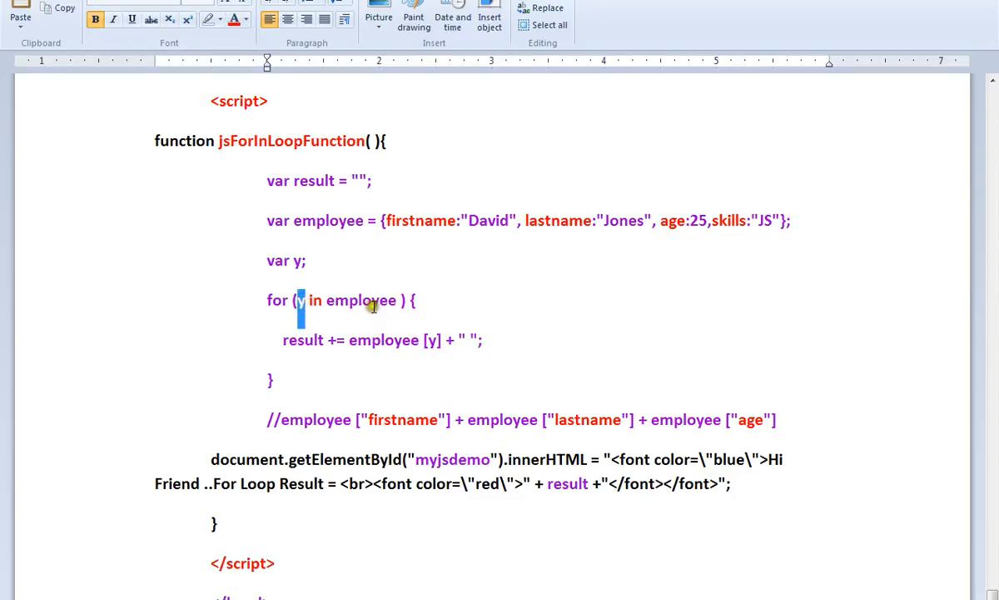
pyautogui.doubleClick(362, 300)
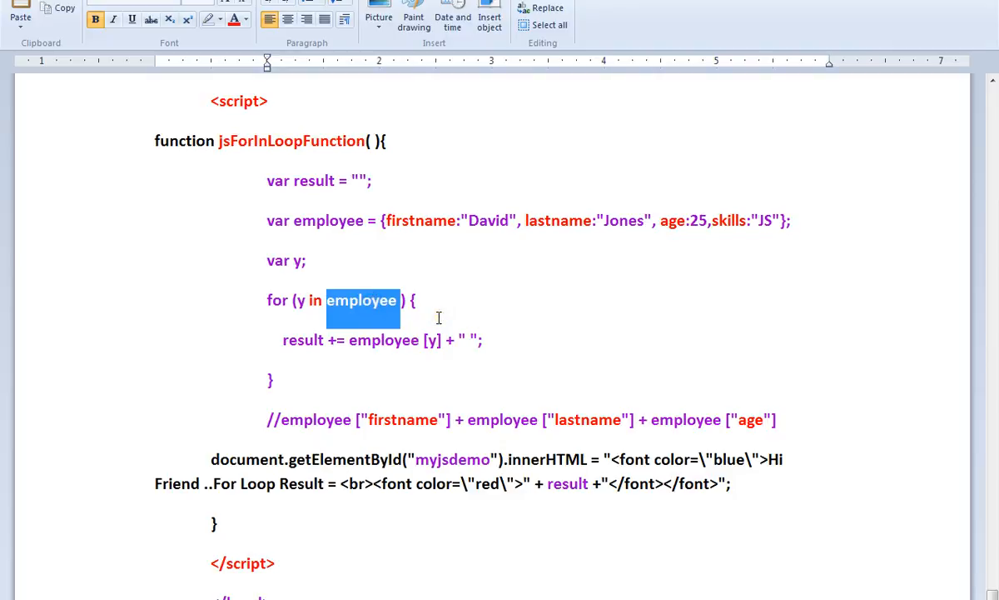
pyautogui.moveTo(424, 364)
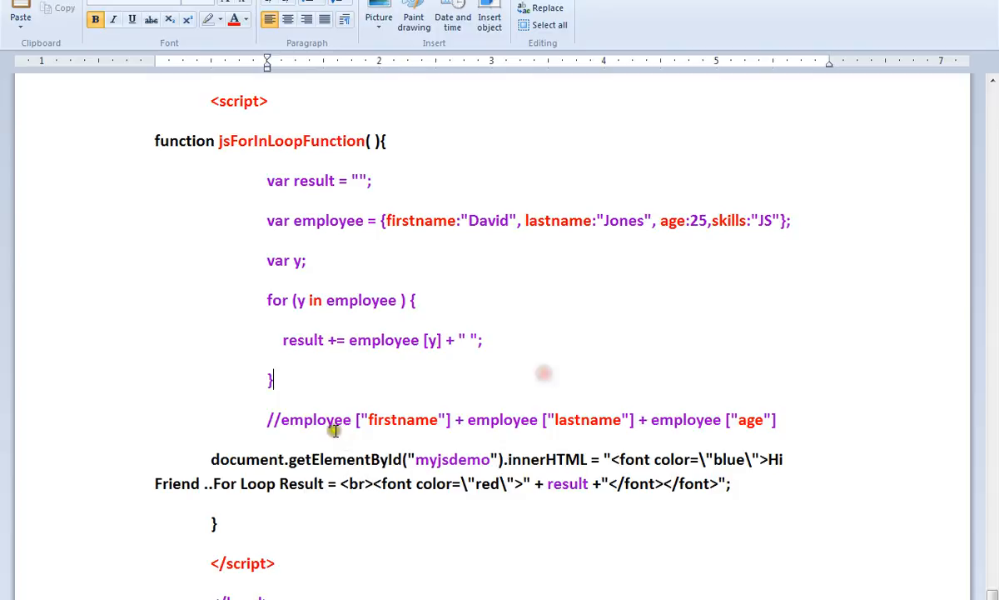
pyautogui.doubleClick(401, 420)
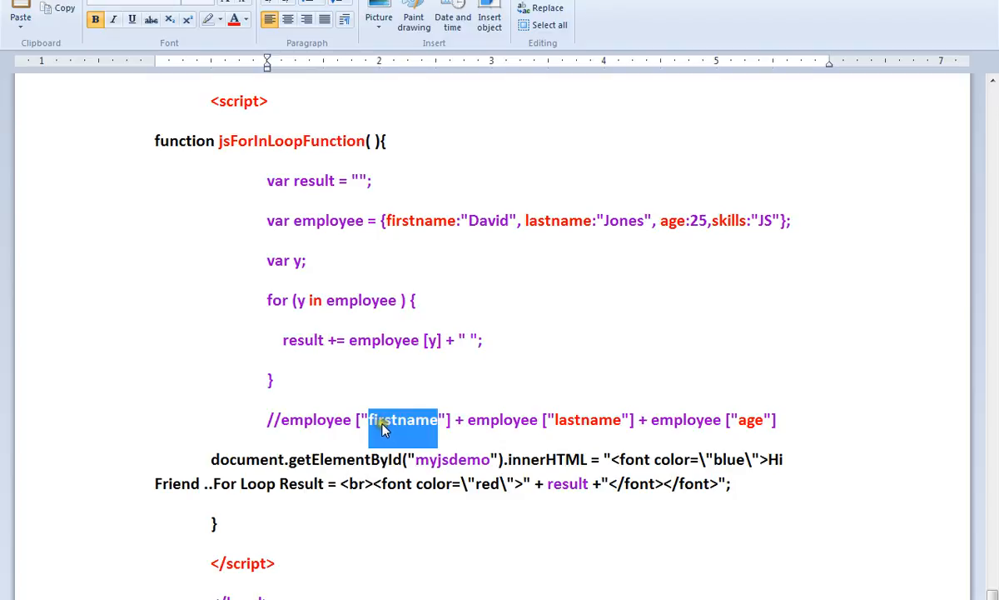
pyautogui.moveTo(776, 424)
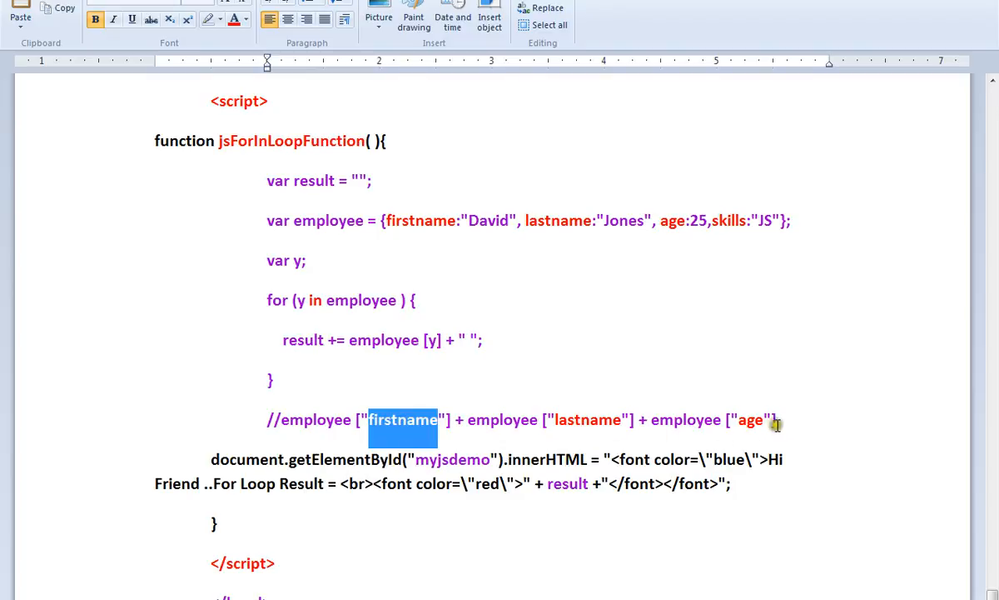
pyautogui.click(571, 420)
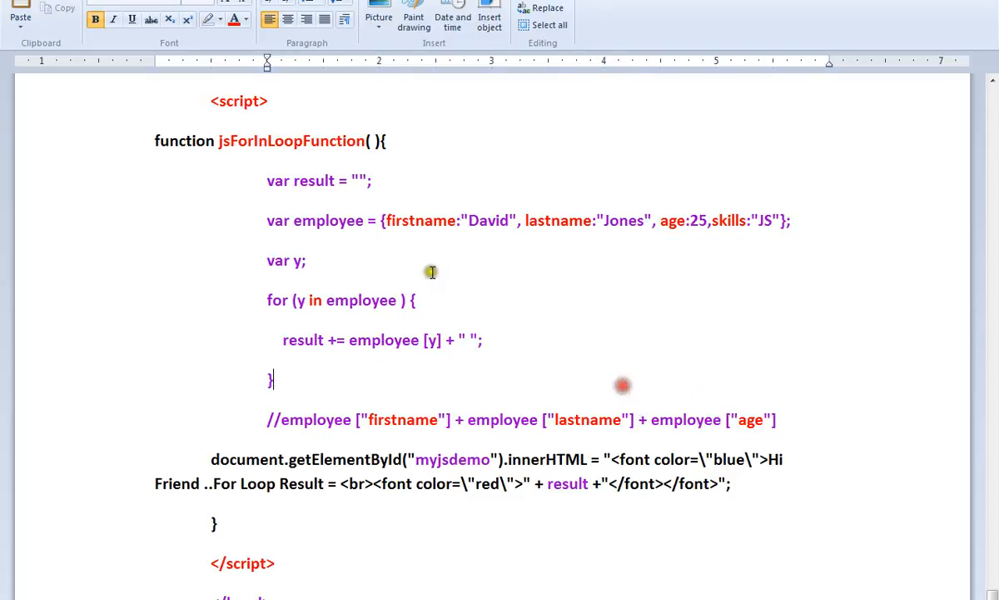
pyautogui.moveTo(670, 243)
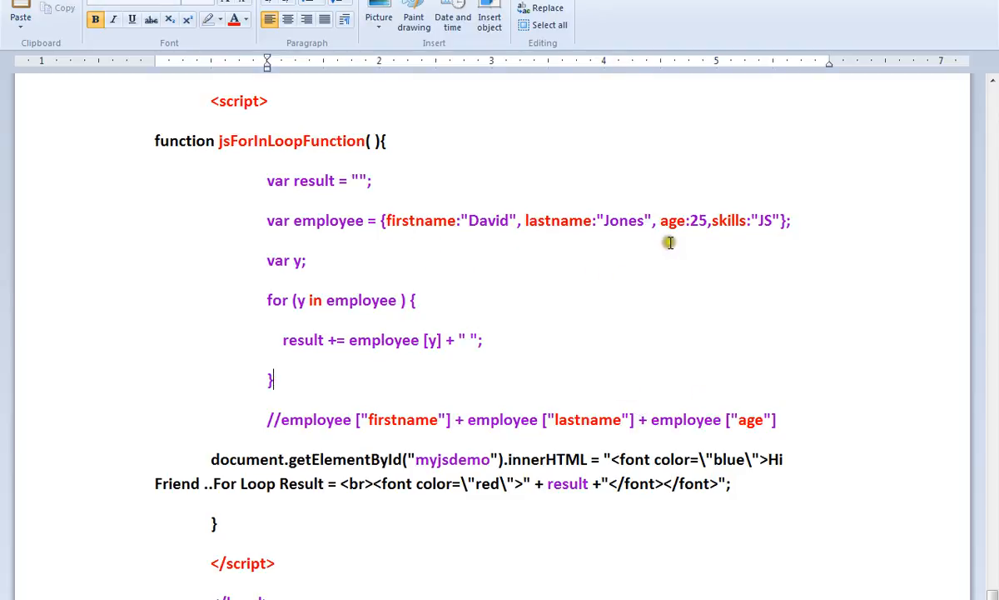
pyautogui.moveTo(479, 216)
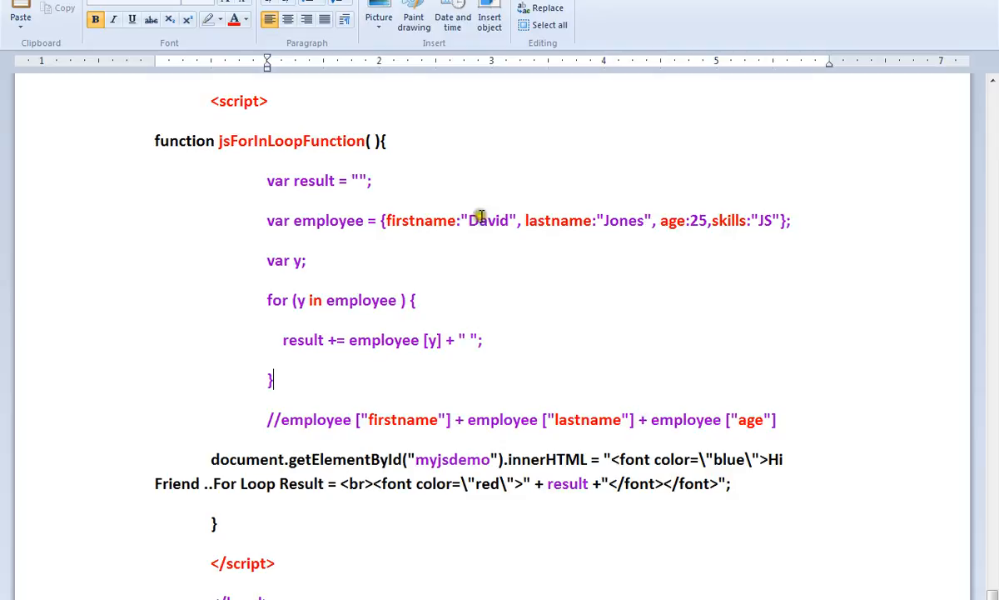
pyautogui.moveTo(312, 338)
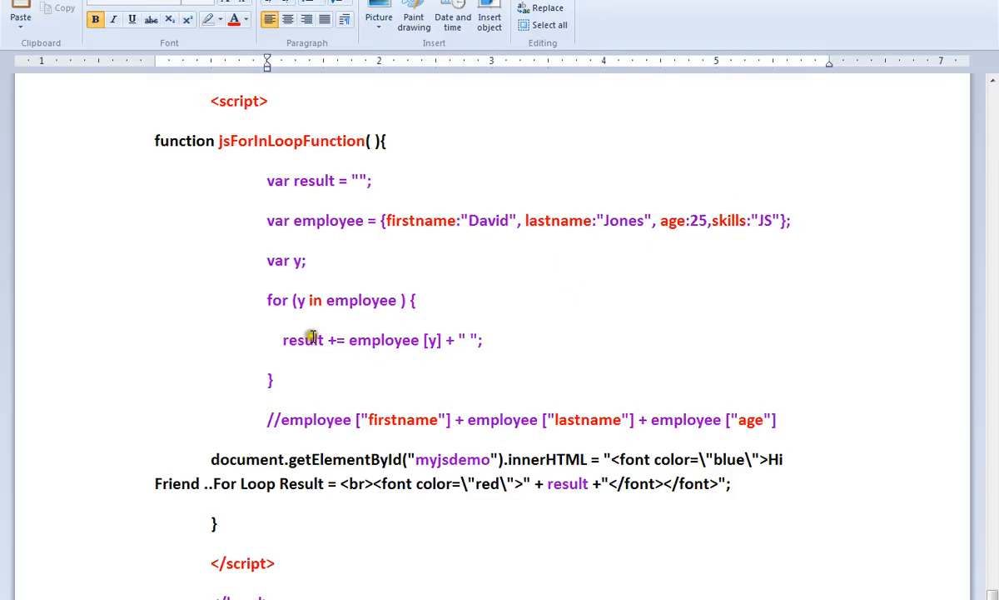
pyautogui.scroll(-3)
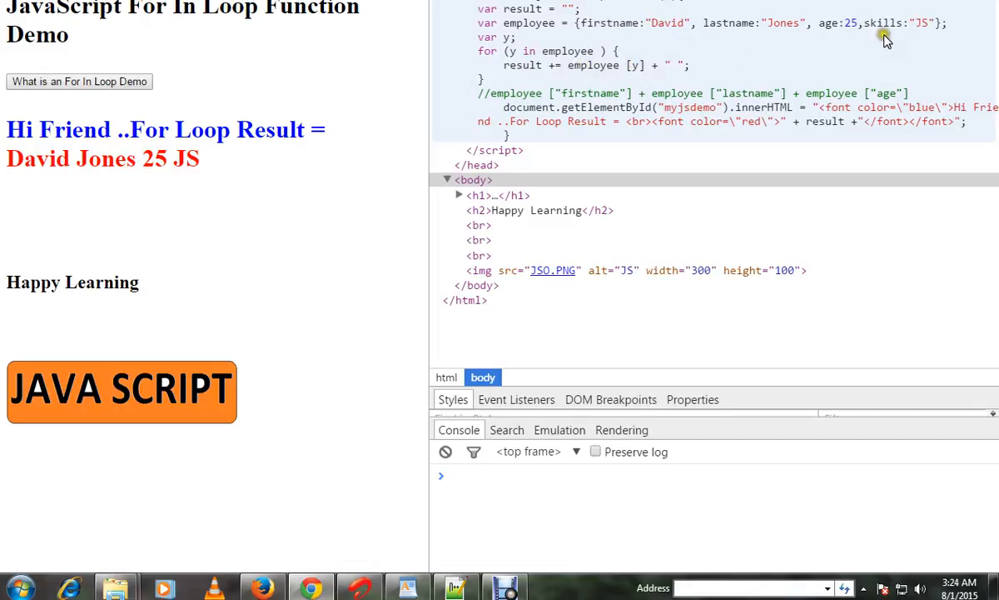
pyautogui.moveTo(196, 220)
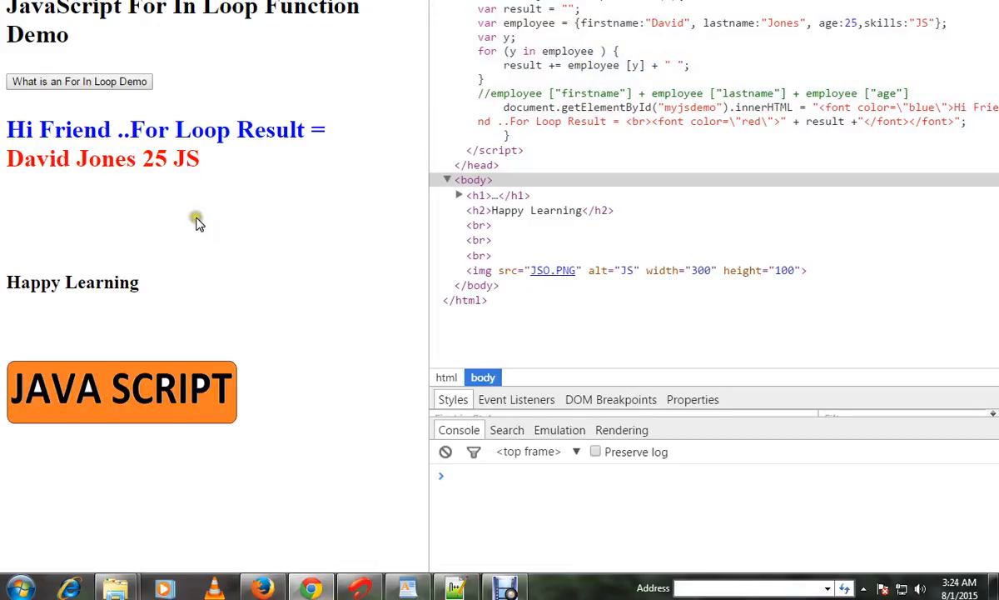
pyautogui.moveTo(206, 271)
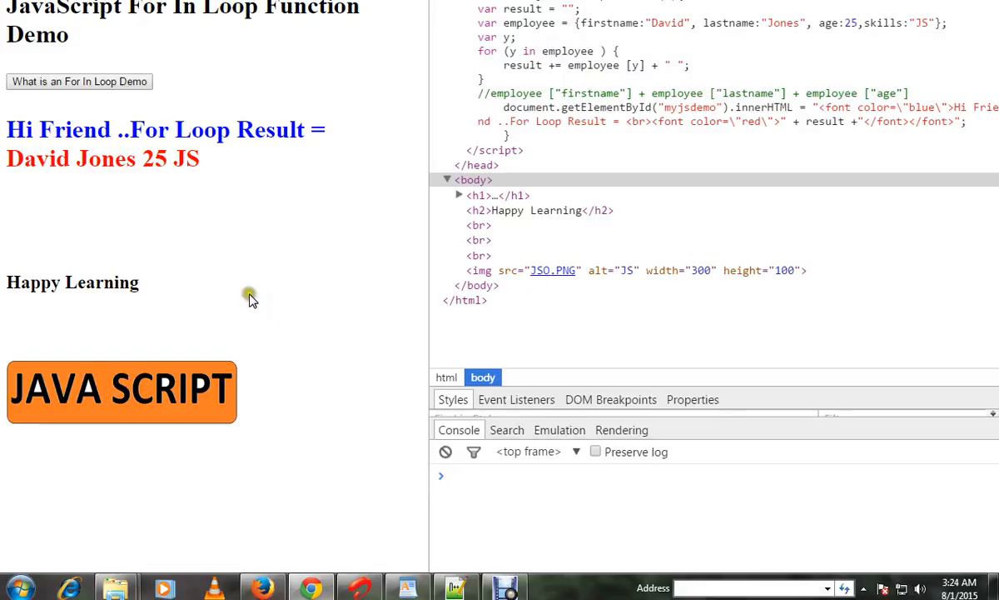
pyautogui.moveTo(402, 425)
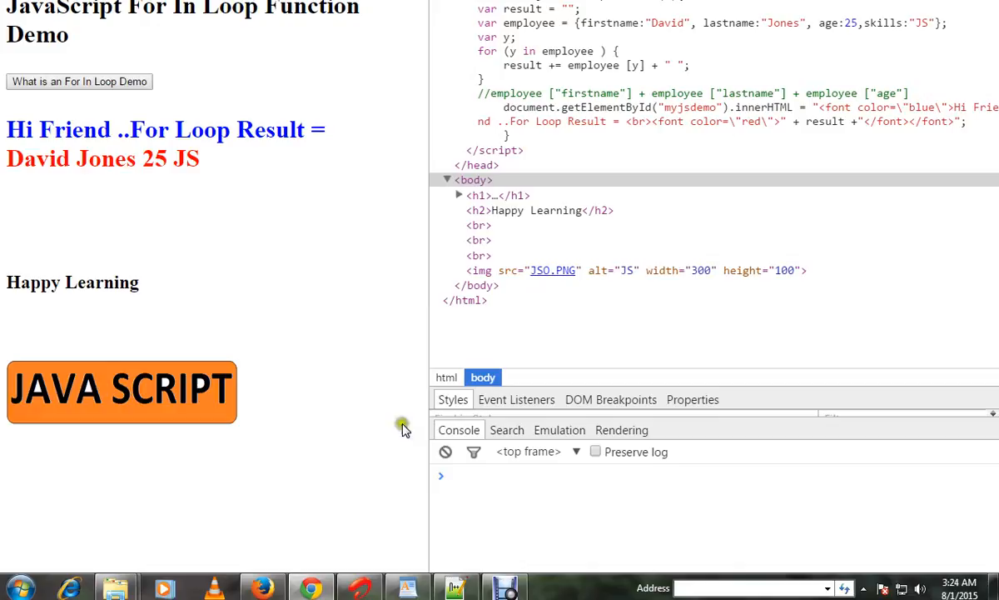